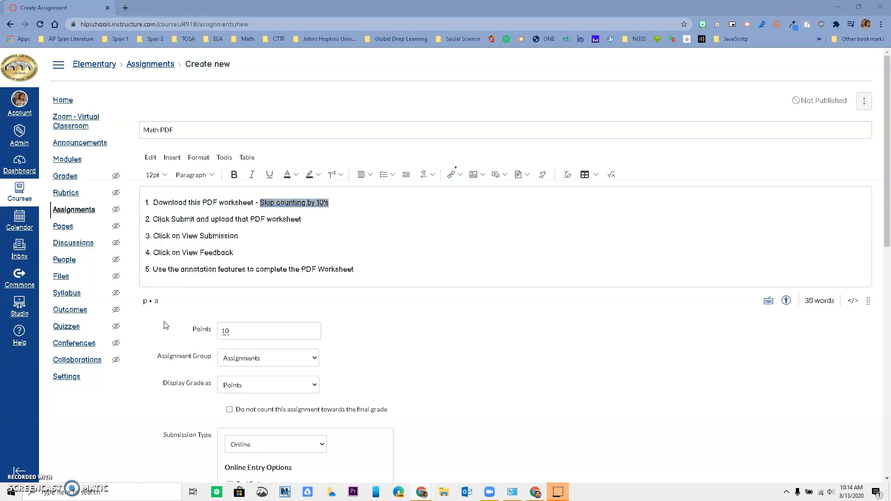
{"action": "mouse_move", "coordinate": [360, 314]}
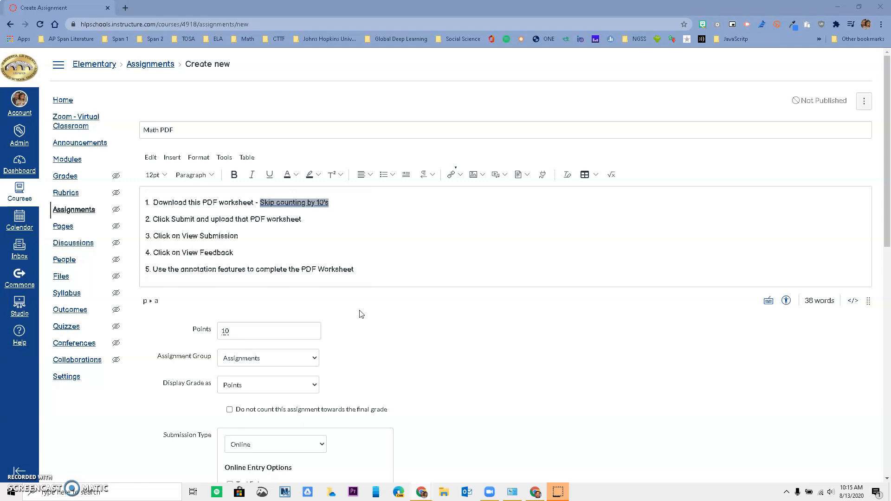
{"action": "mouse_move", "coordinate": [74, 209]}
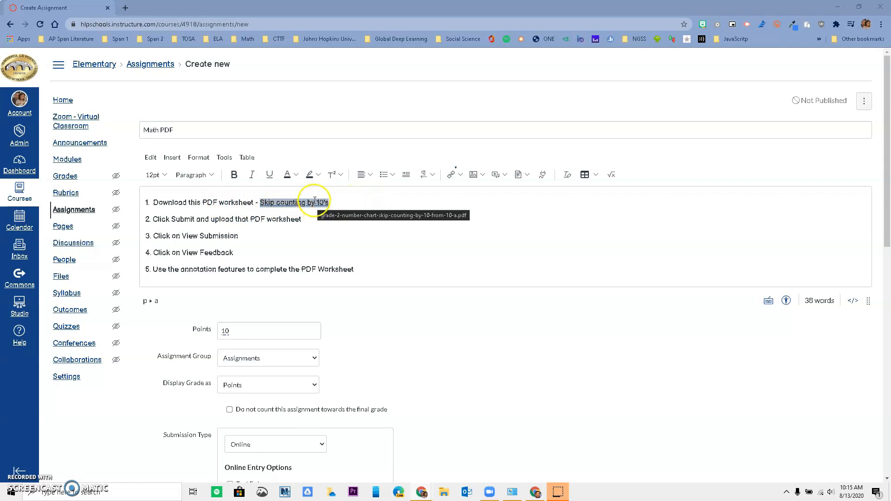
{"action": "mouse_move", "coordinate": [237, 226]}
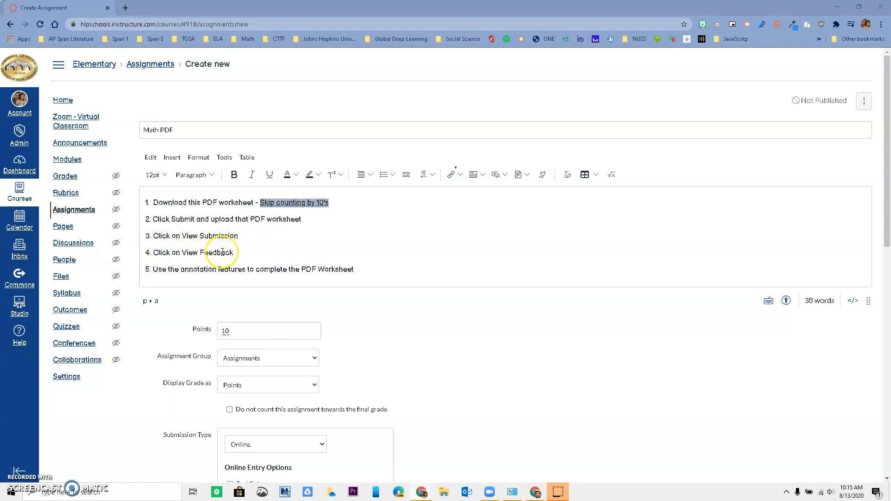
{"action": "mouse_move", "coordinate": [176, 275]}
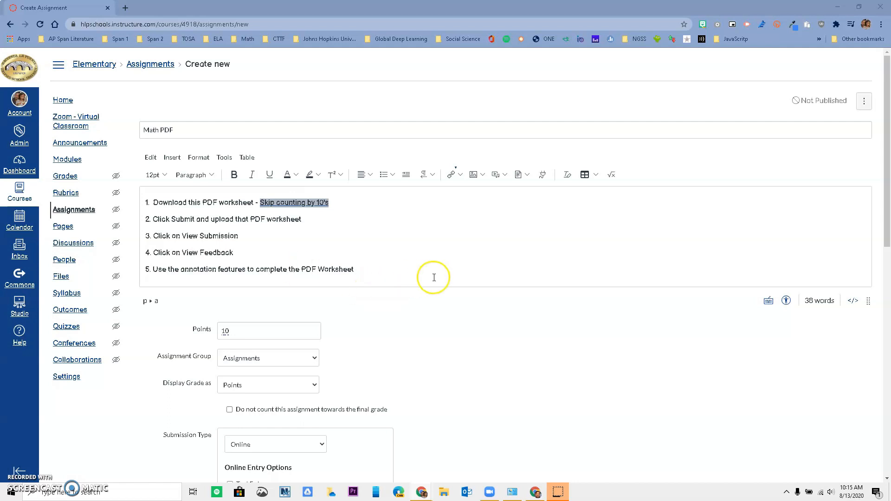
Set the Math PDF assignment due Aug 14 at 11:59pm and publish it
{"action": "scroll", "scroll_direction": "down", "scroll_amount": 3}
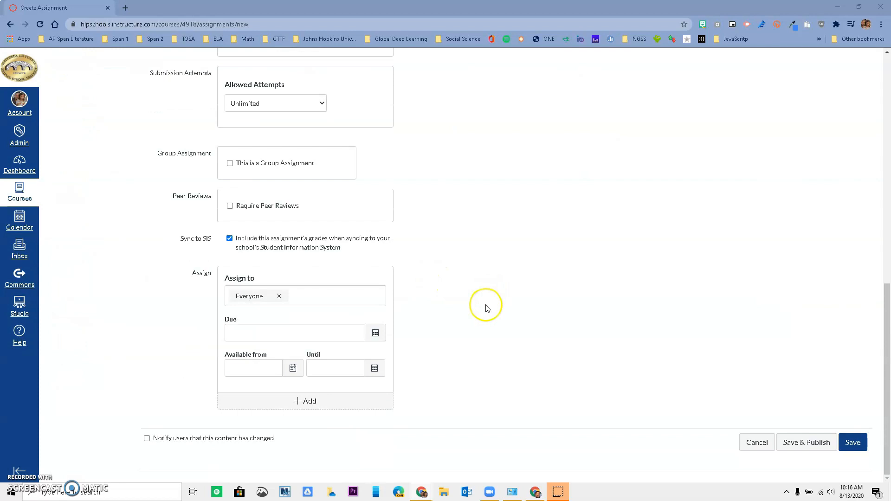
{"action": "left_click", "coordinate": [375, 332]}
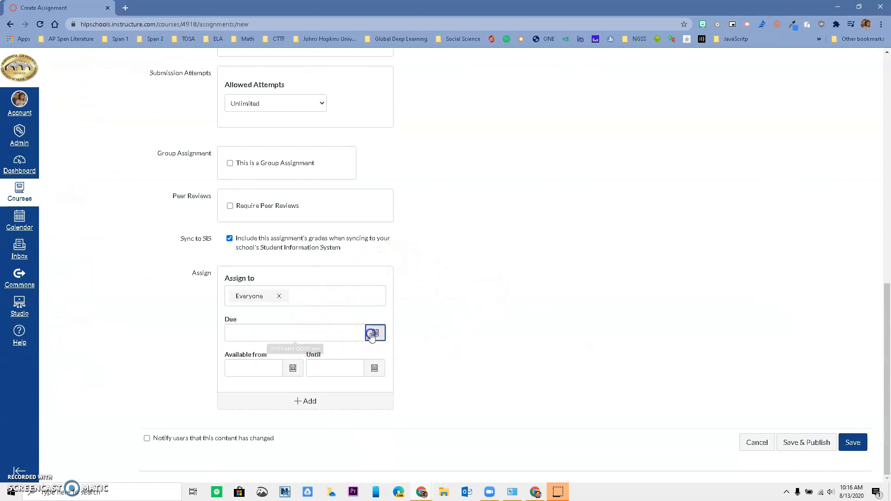
{"action": "left_click", "coordinate": [374, 332]}
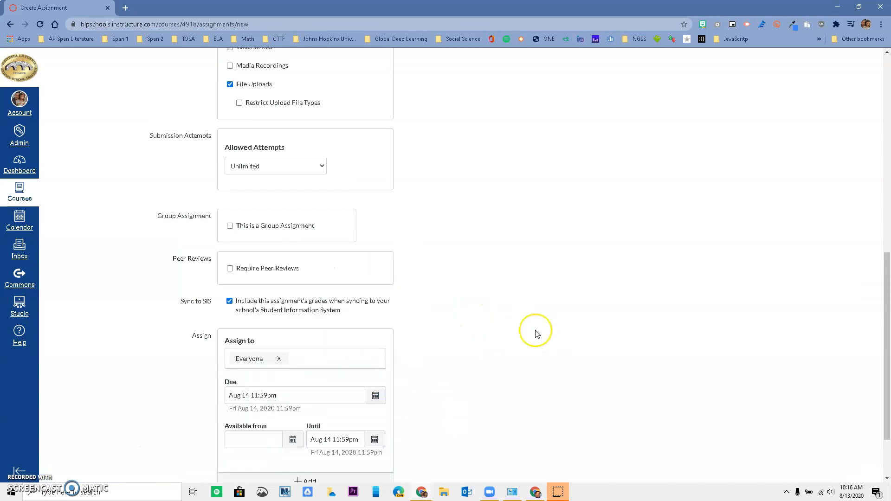
{"action": "scroll", "scroll_direction": "down", "scroll_amount": 3}
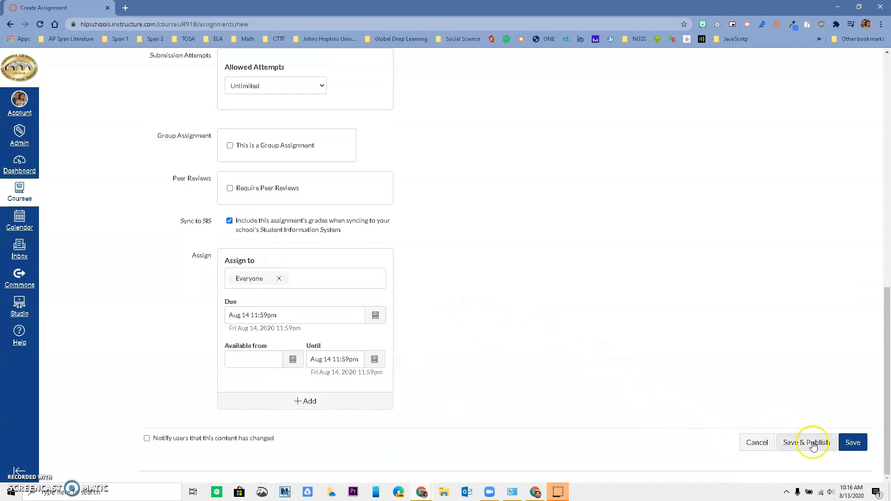
{"action": "left_click", "coordinate": [805, 443]}
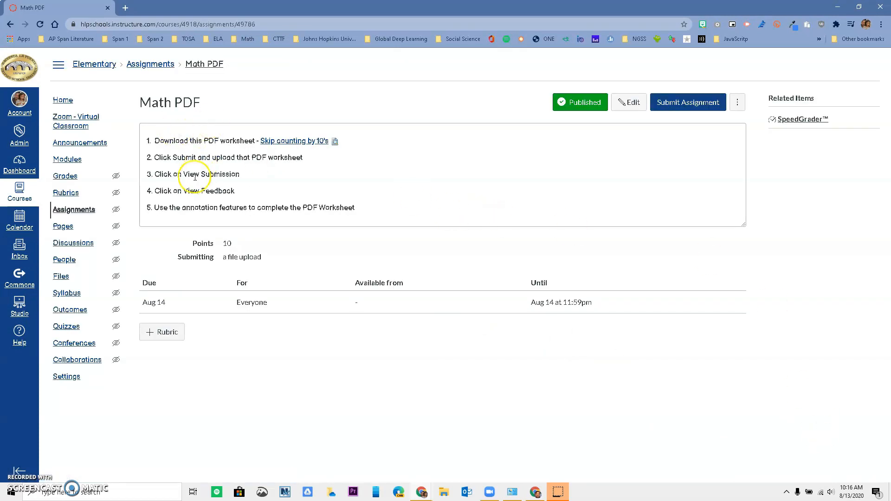
Go to the Elementary course Home and switch to Student View
{"action": "left_click", "coordinate": [62, 101]}
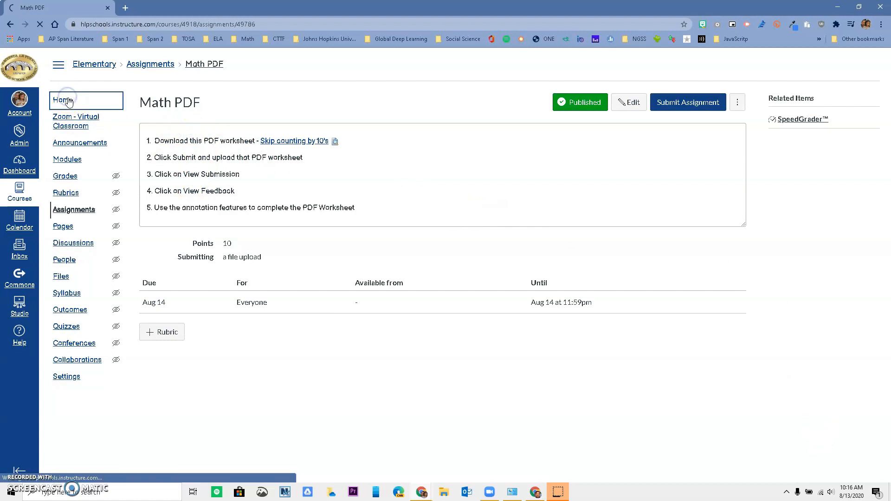
{"action": "left_click", "coordinate": [63, 100]}
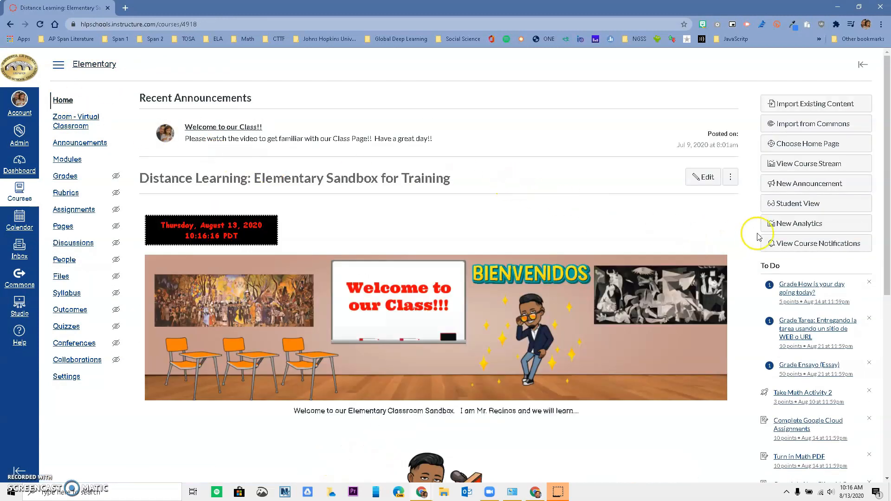
{"action": "left_click", "coordinate": [797, 203]}
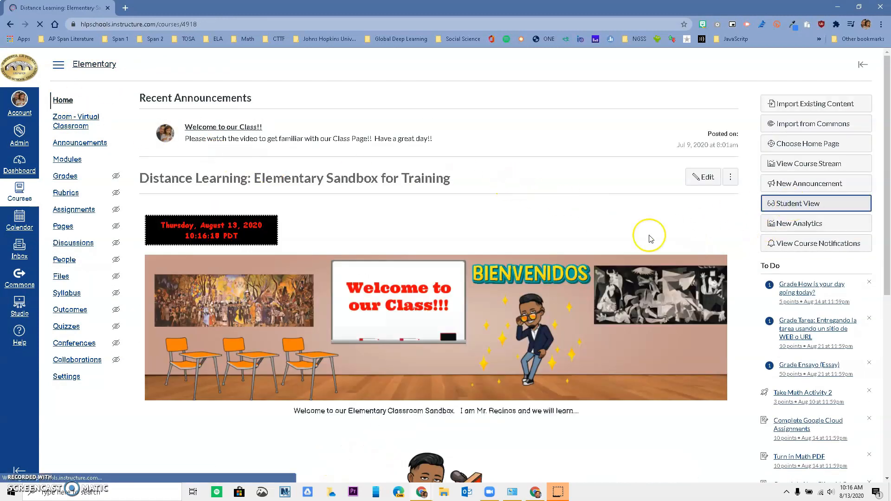
{"action": "left_click", "coordinate": [793, 203]}
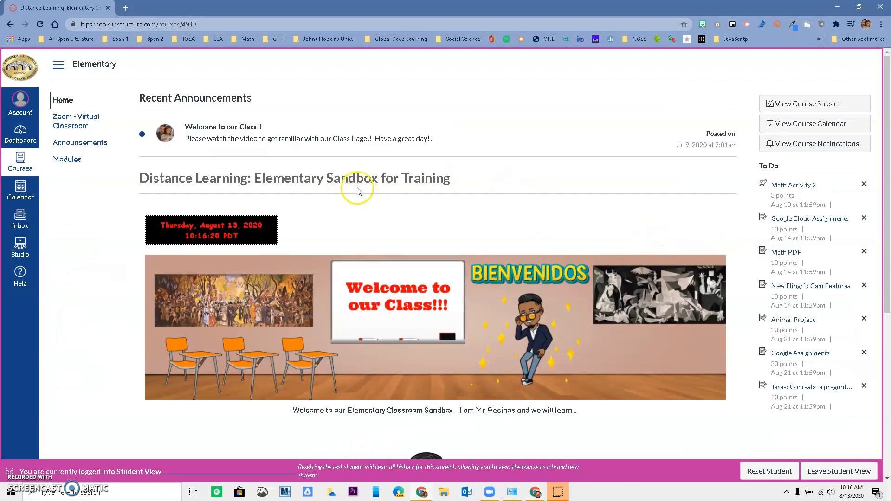
{"action": "mouse_move", "coordinate": [157, 213]}
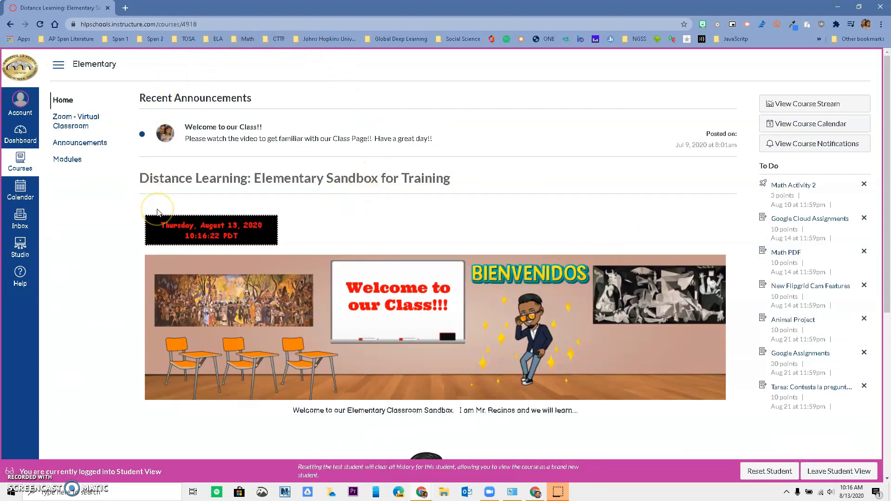
{"action": "mouse_move", "coordinate": [771, 161]}
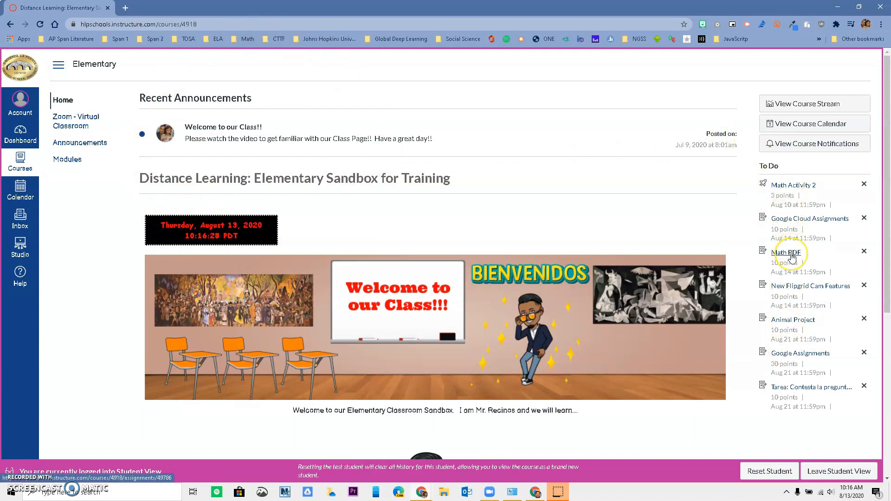
{"action": "mouse_move", "coordinate": [643, 240]}
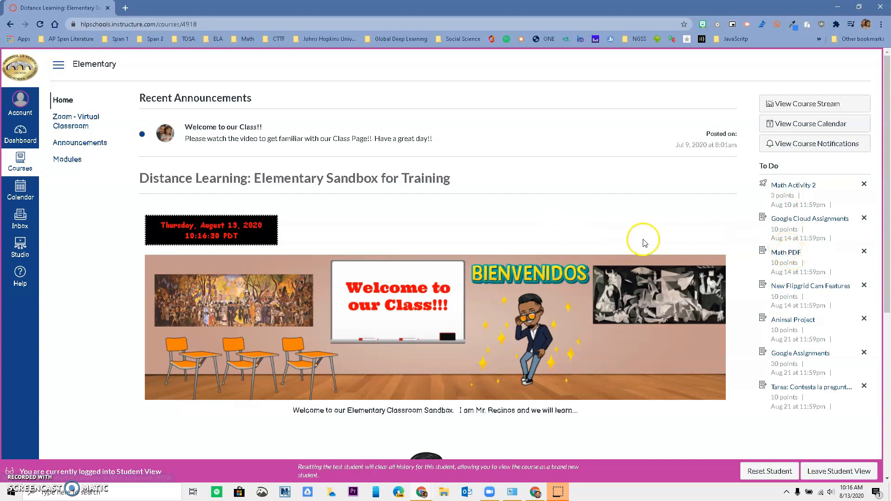
{"action": "mouse_move", "coordinate": [739, 288]}
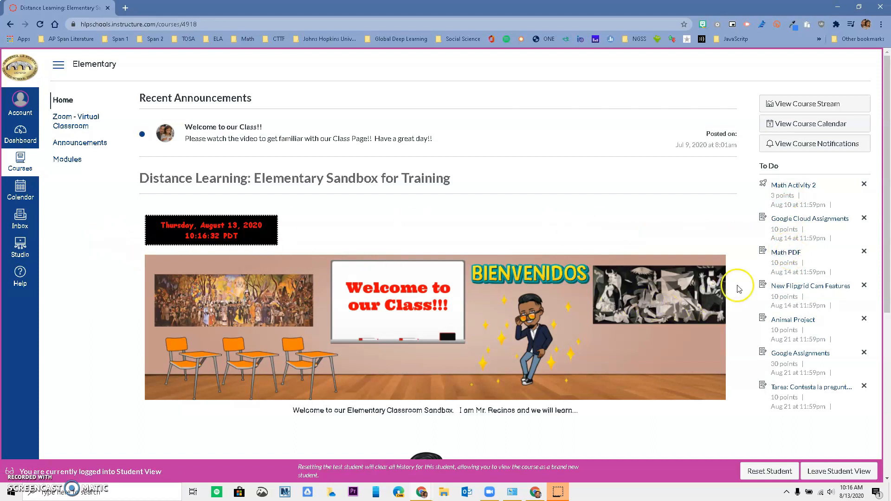
{"action": "mouse_move", "coordinate": [786, 251]}
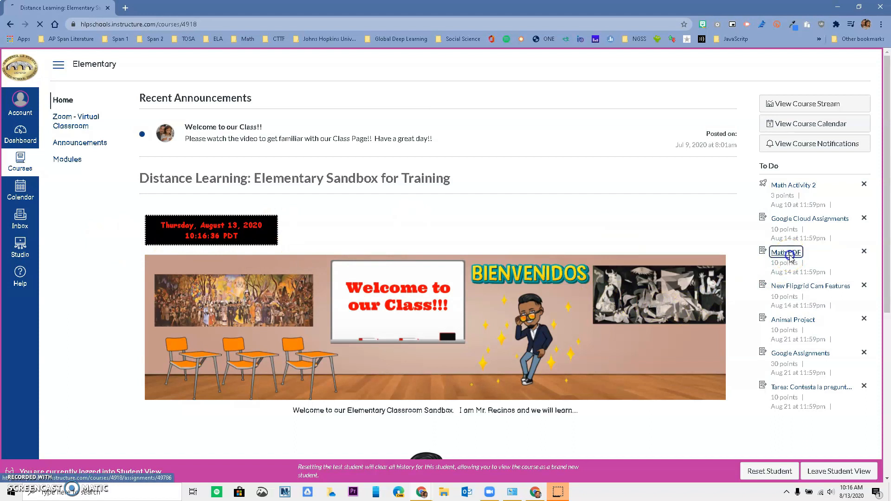
{"action": "left_click", "coordinate": [786, 252]}
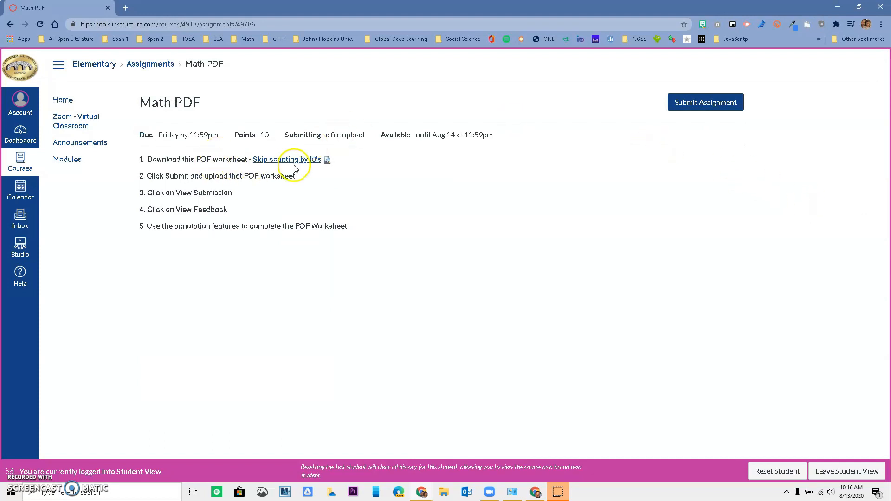
{"action": "left_click", "coordinate": [286, 160]}
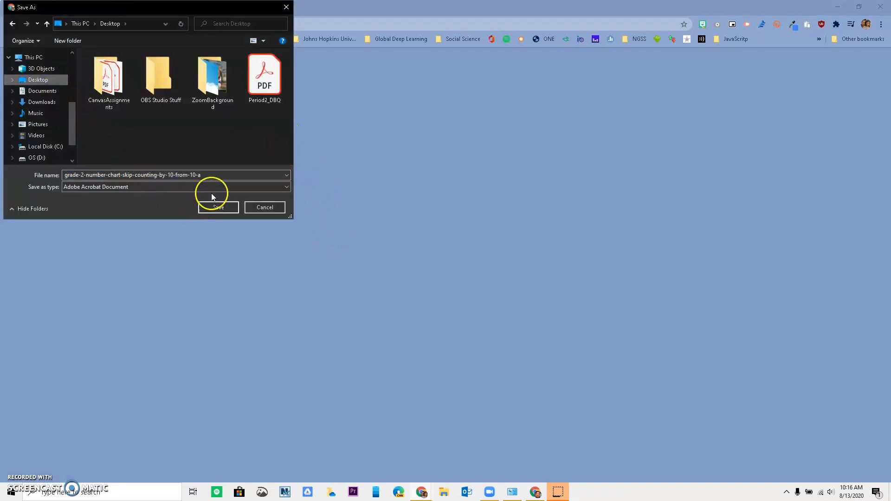
{"action": "type", "text": "R"}
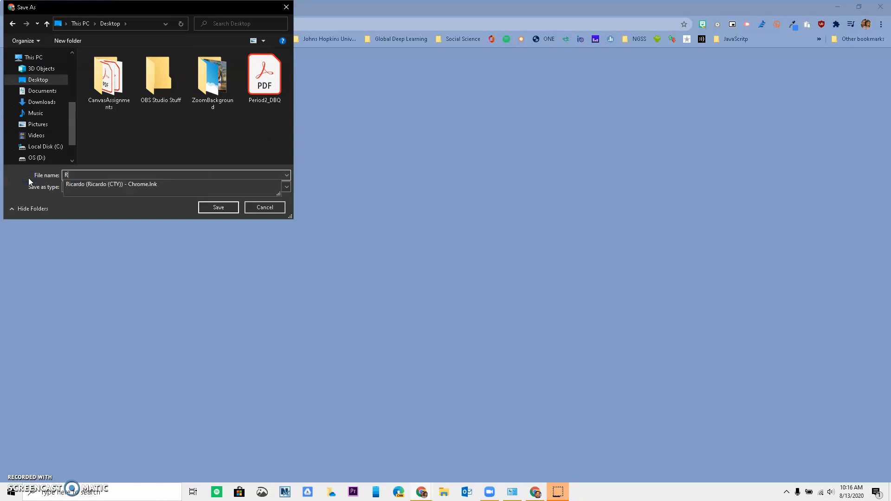
{"action": "type", "text": "icardo Recinos"}
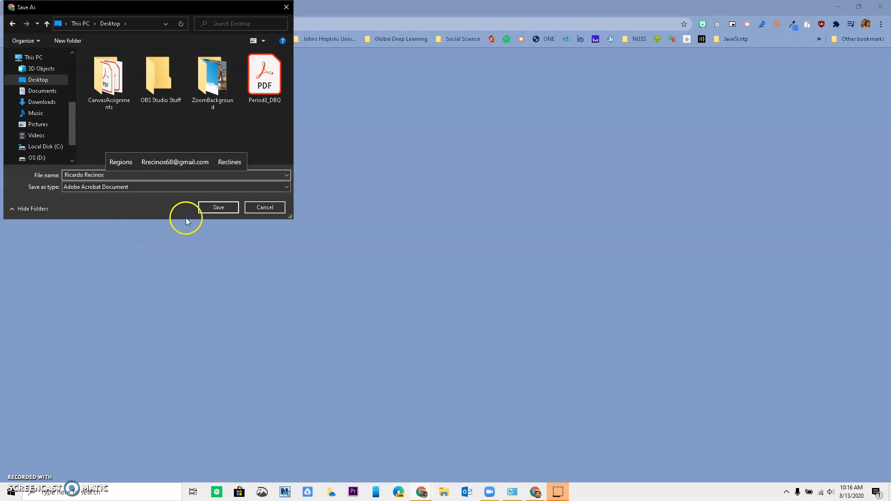
{"action": "left_click", "coordinate": [218, 207]}
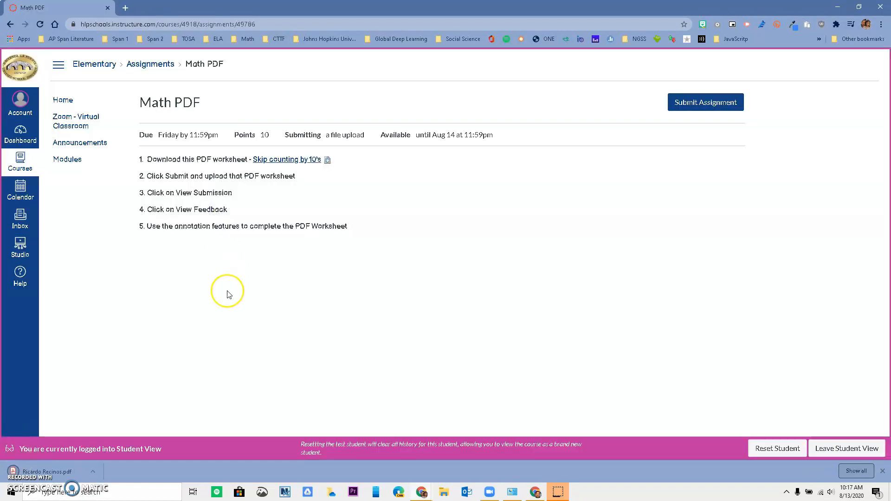
{"action": "mouse_move", "coordinate": [238, 166]}
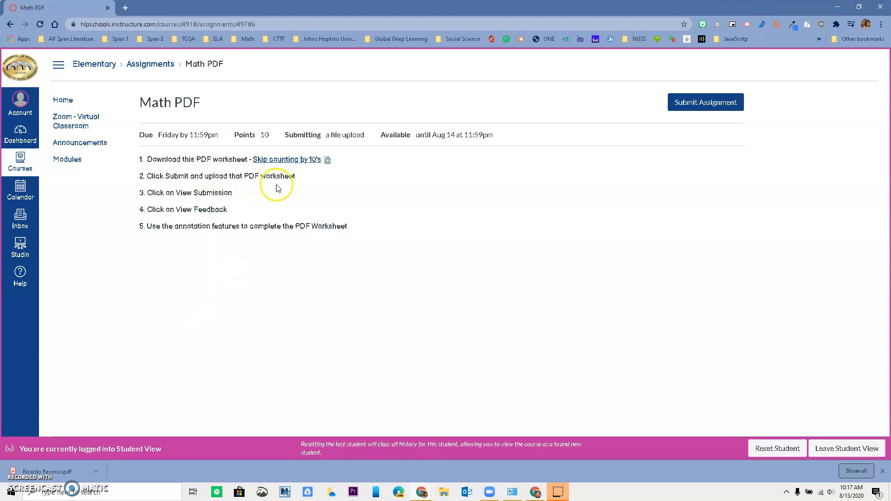
{"action": "mouse_move", "coordinate": [705, 102]}
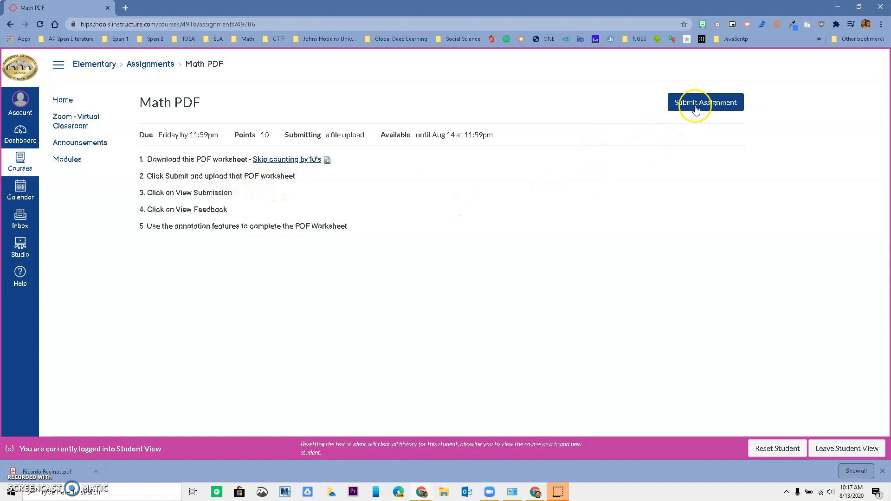
Start a Math PDF submission and attach the downloaded worksheet PDF from the Desktop
{"action": "left_click", "coordinate": [705, 102]}
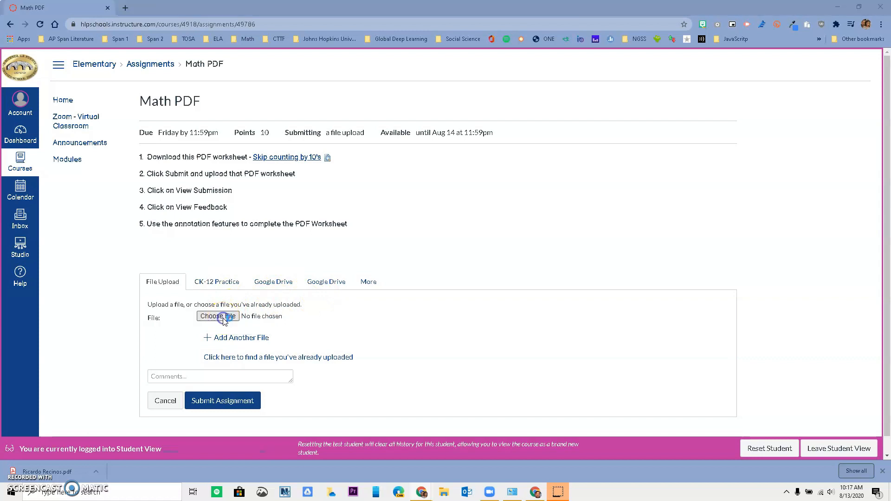
{"action": "left_click", "coordinate": [217, 316]}
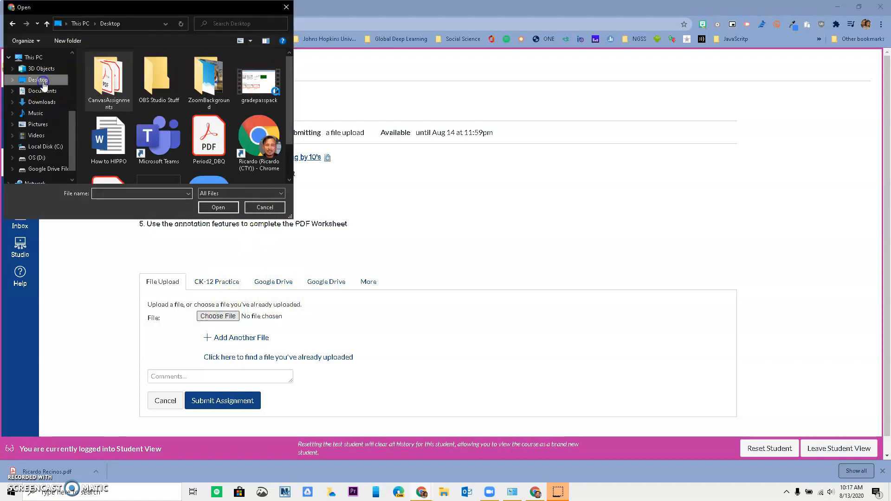
{"action": "scroll", "scroll_direction": "down", "scroll_amount": 3}
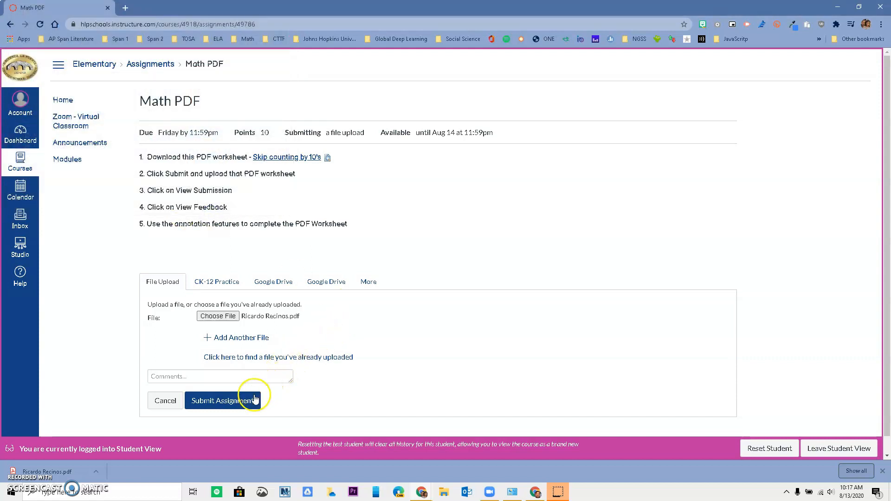
Submit the attached worksheet PDF for the Math PDF assignment
{"action": "left_click", "coordinate": [223, 400]}
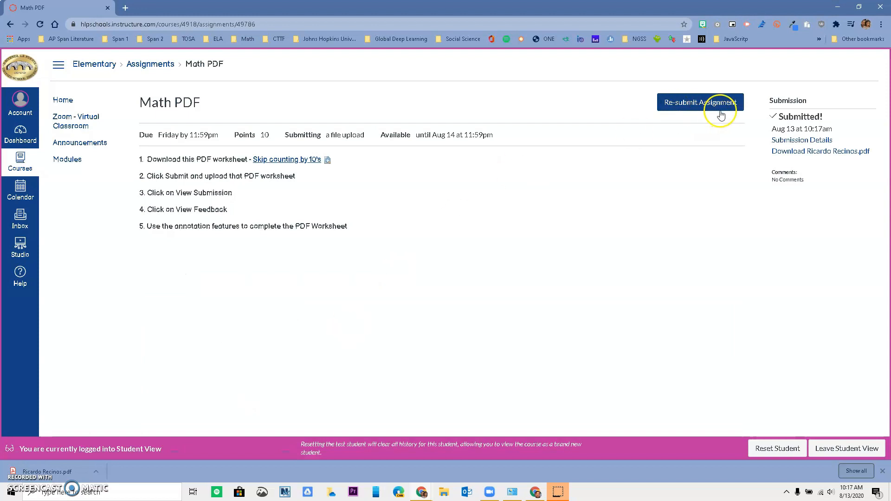
{"action": "mouse_move", "coordinate": [512, 183]}
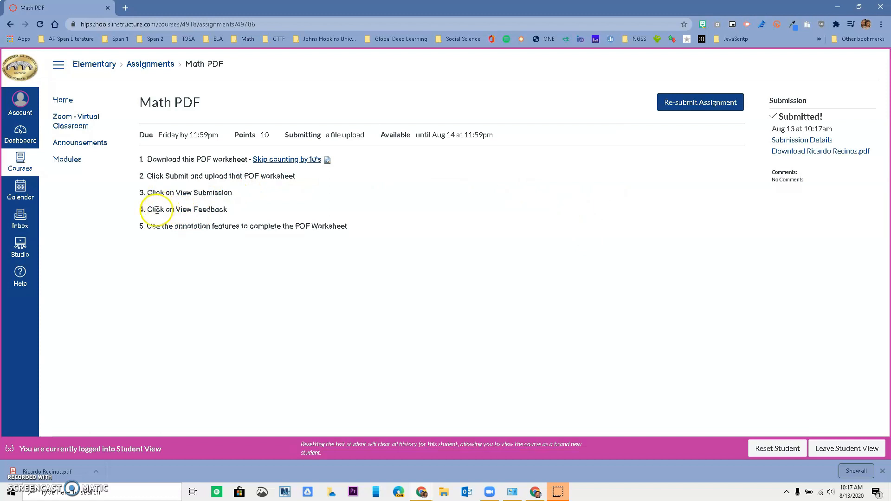
{"action": "mouse_move", "coordinate": [500, 170]}
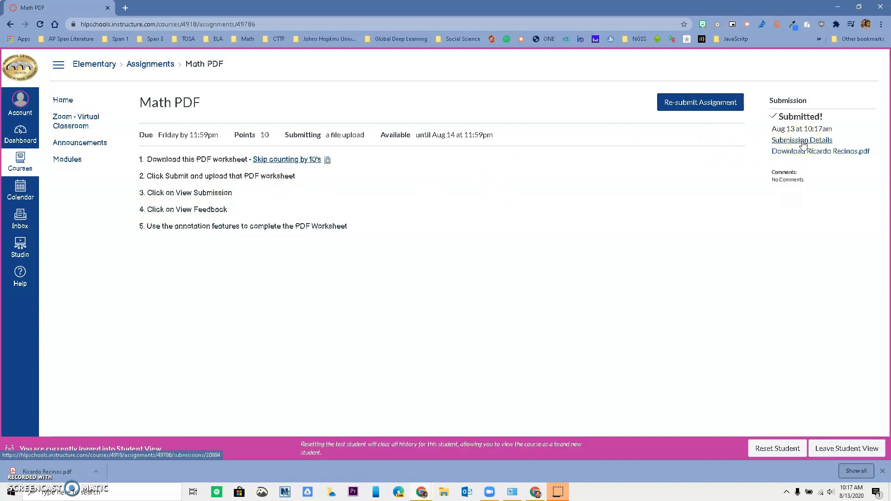
Preview the submitted worksheet PDF and scroll down to its number chart
{"action": "left_click", "coordinate": [802, 140]}
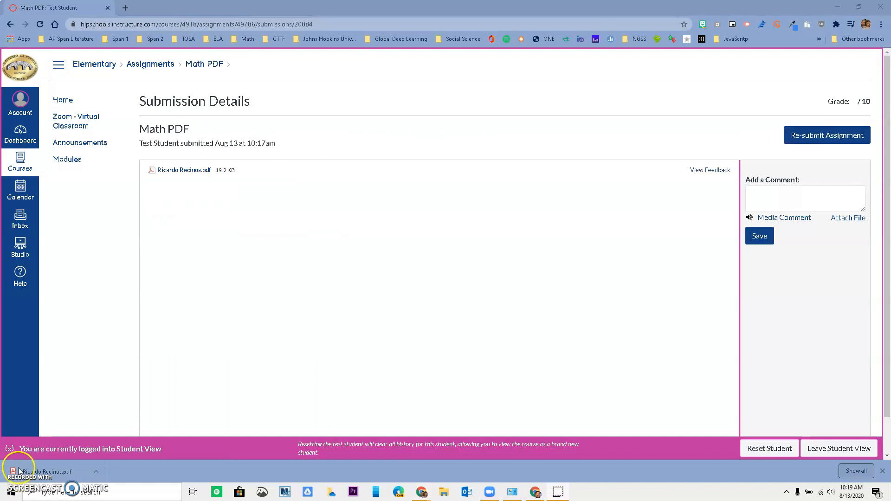
{"action": "mouse_move", "coordinate": [173, 281]}
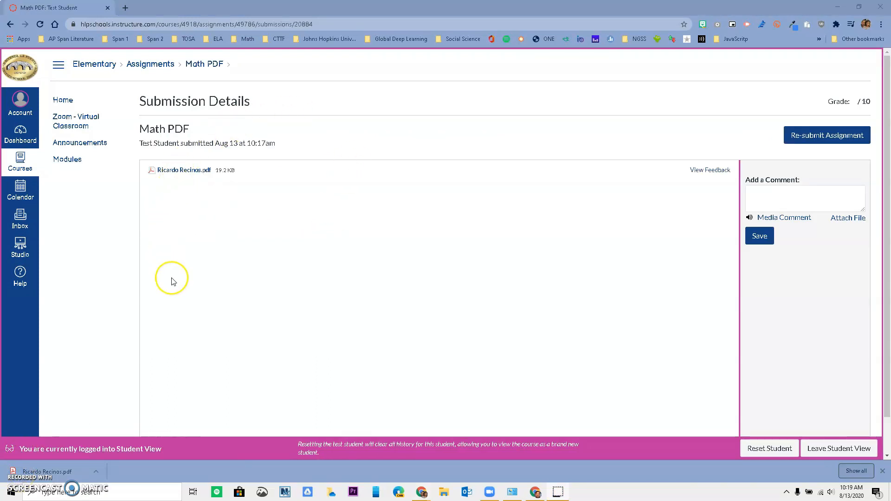
{"action": "mouse_move", "coordinate": [559, 223]}
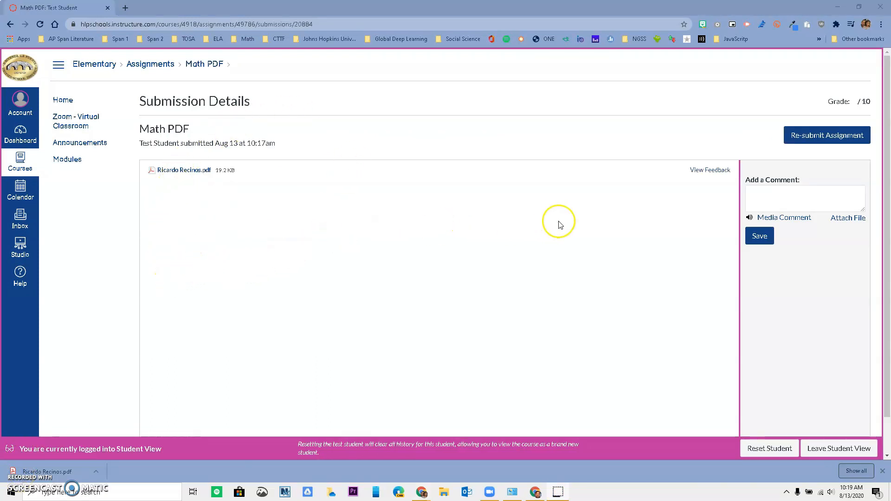
{"action": "left_click", "coordinate": [184, 170]}
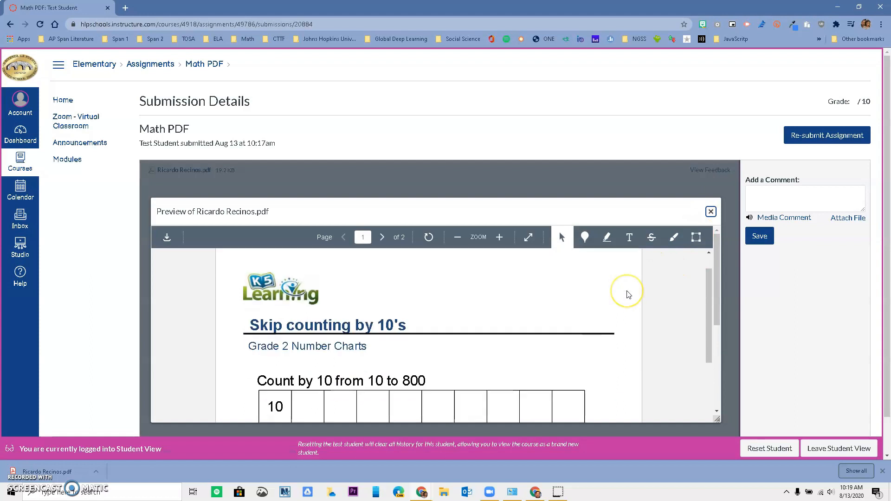
{"action": "scroll", "scroll_direction": "down", "scroll_amount": 3}
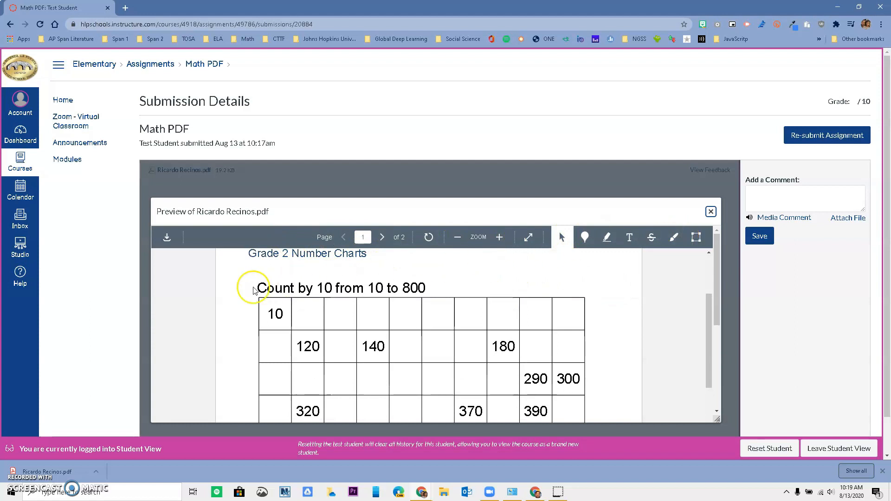
{"action": "mouse_move", "coordinate": [362, 284]}
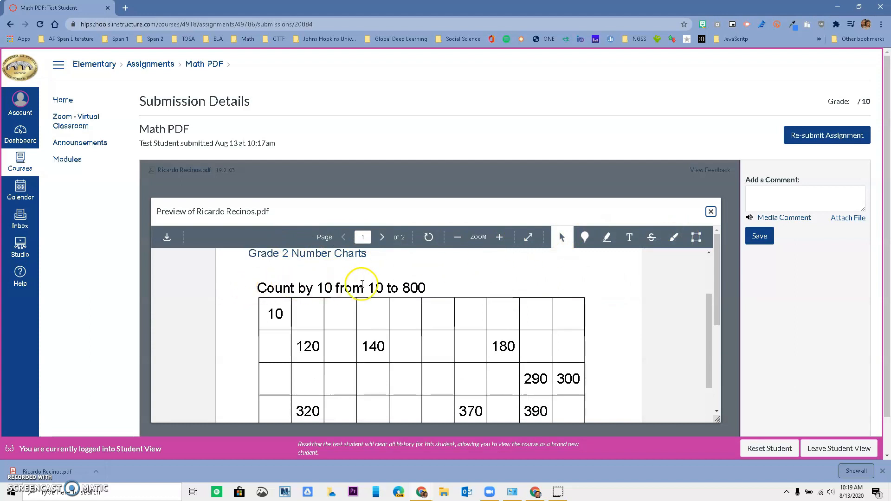
Go full screen and pin the comment "I don't understand" on the 120 box
{"action": "left_click", "coordinate": [527, 238]}
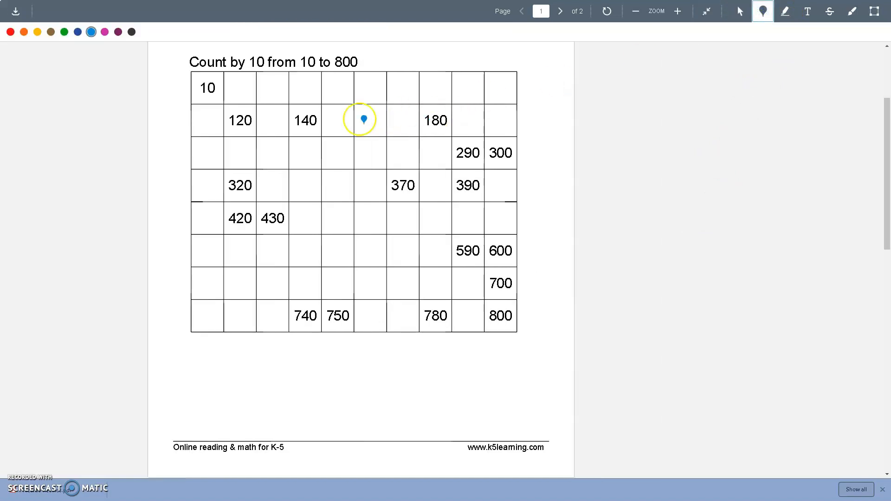
{"action": "left_click", "coordinate": [364, 119]}
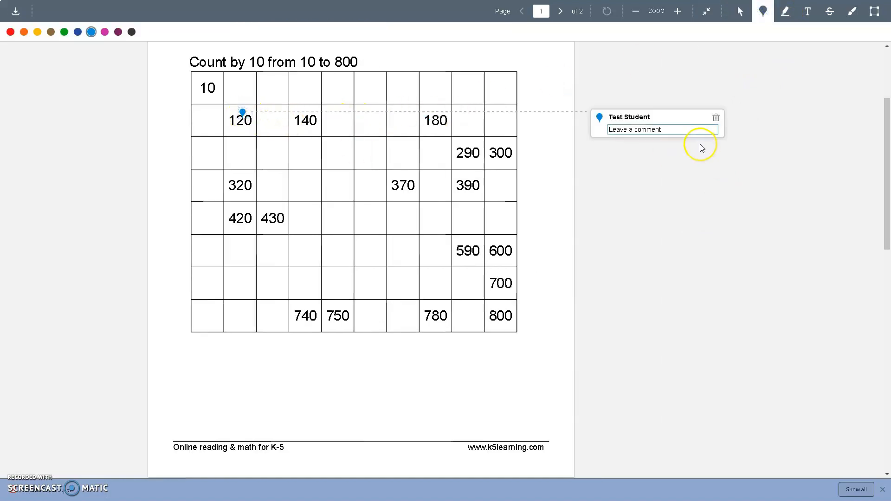
{"action": "type", "text": "I don't"}
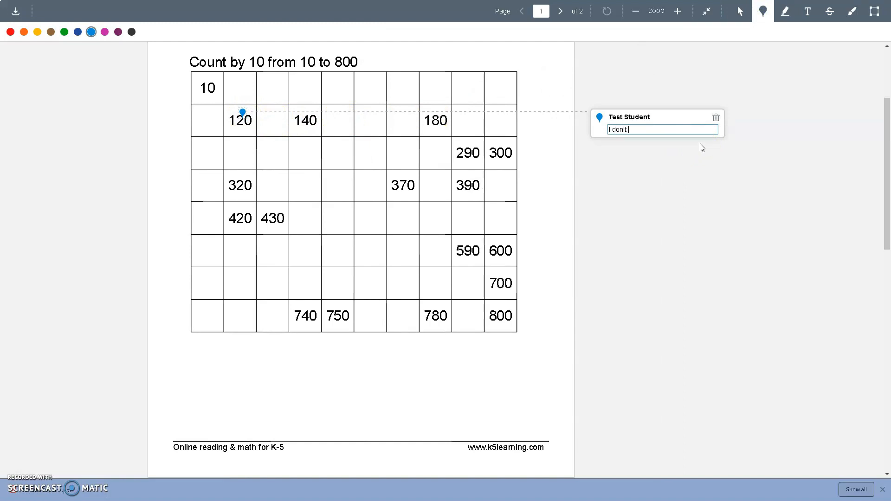
{"action": "type", "text": "understand"}
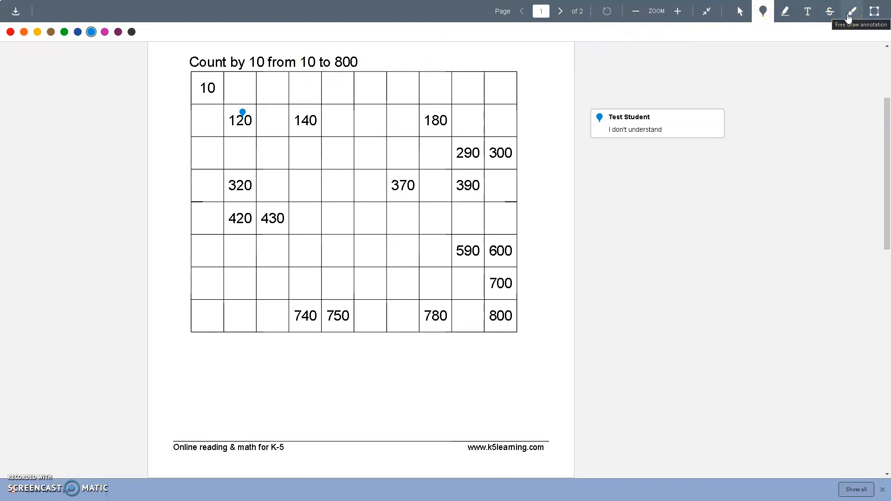
Freehand-draw 30, 40 and 50 in orange in the top-row boxes
{"action": "left_click", "coordinate": [851, 10]}
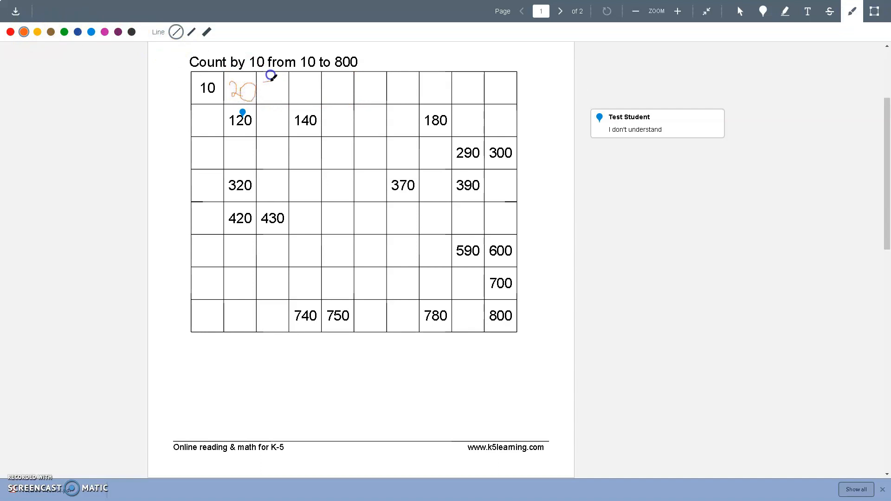
{"action": "left_click_drag", "start_coordinate": [262, 80], "coordinate": [290, 94]}
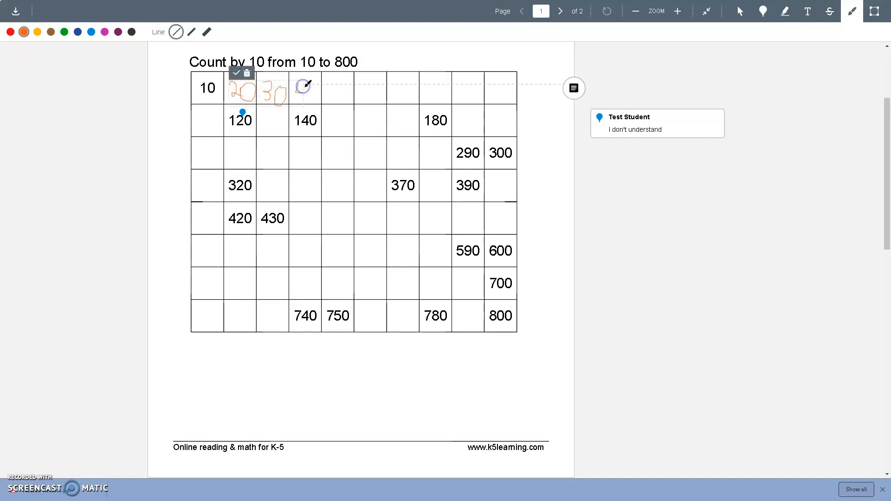
{"action": "left_click_drag", "start_coordinate": [299, 82], "coordinate": [319, 99]}
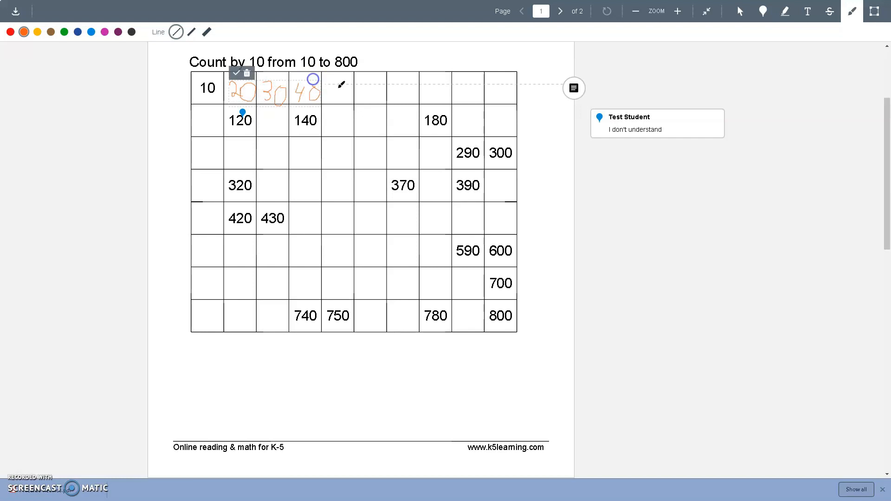
{"action": "left_click_drag", "start_coordinate": [333, 99], "coordinate": [341, 80]}
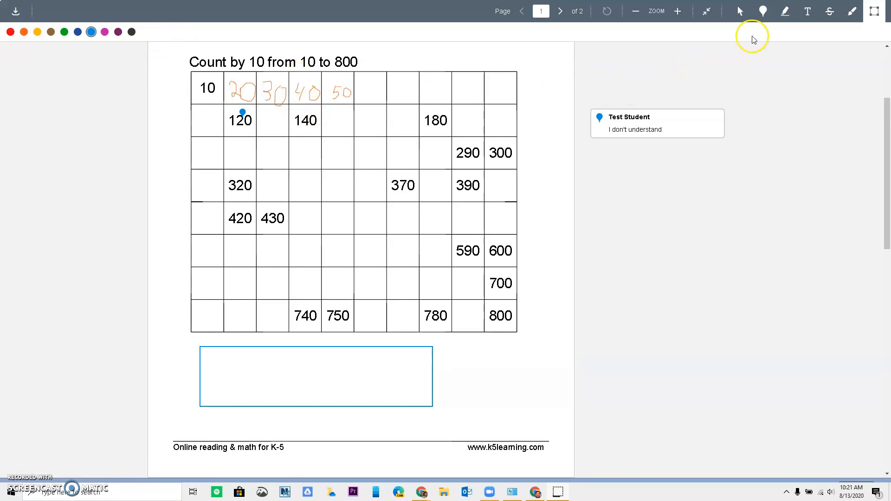
Add the typed note "The answer for this question is ......." below the box
{"action": "left_click", "coordinate": [807, 10]}
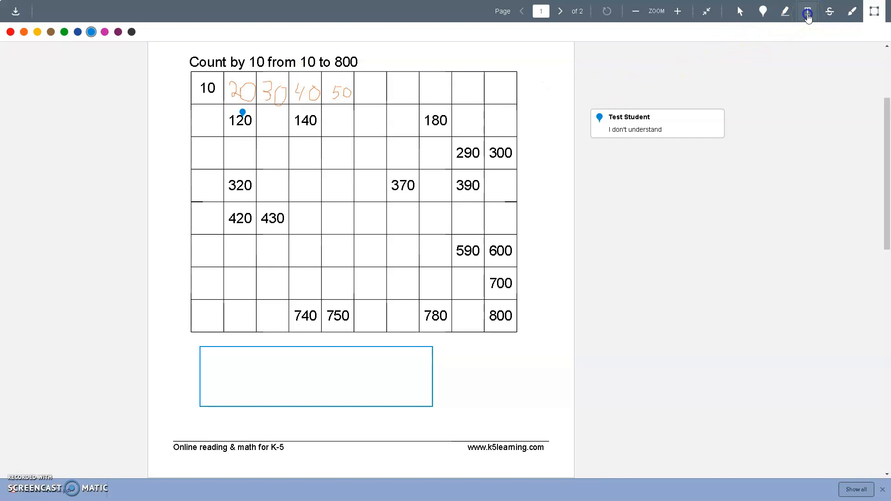
{"action": "left_click", "coordinate": [806, 11]}
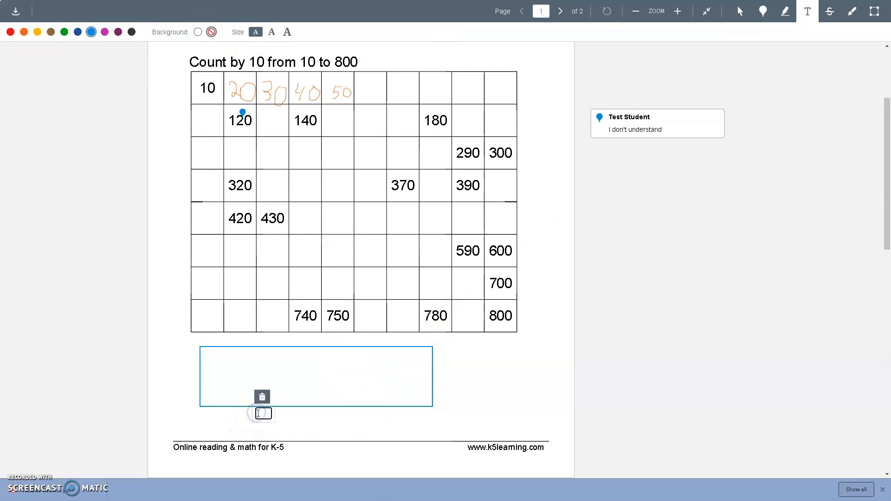
{"action": "type", "text": "The answer f"}
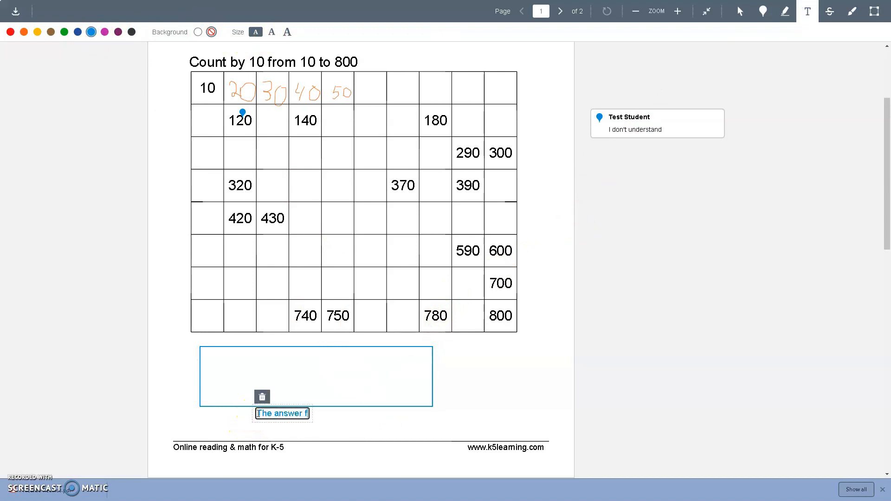
{"action": "type", "text": "for this question is ......."}
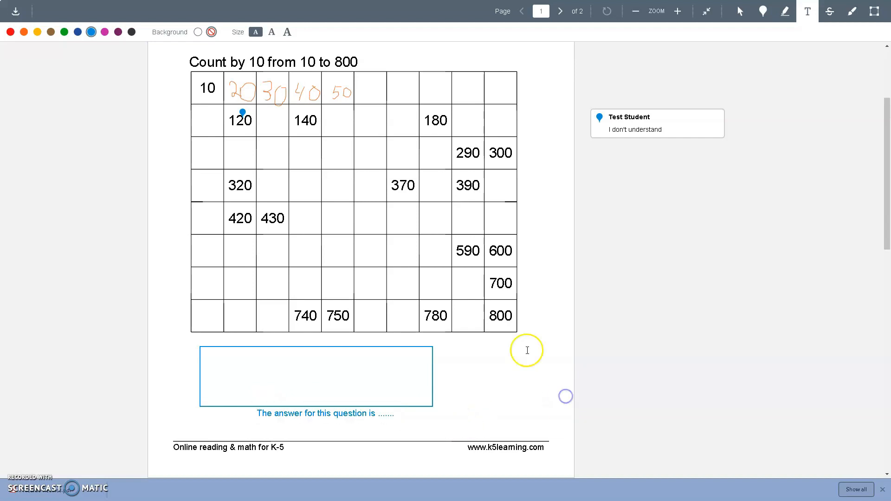
{"action": "mouse_move", "coordinate": [113, 330]}
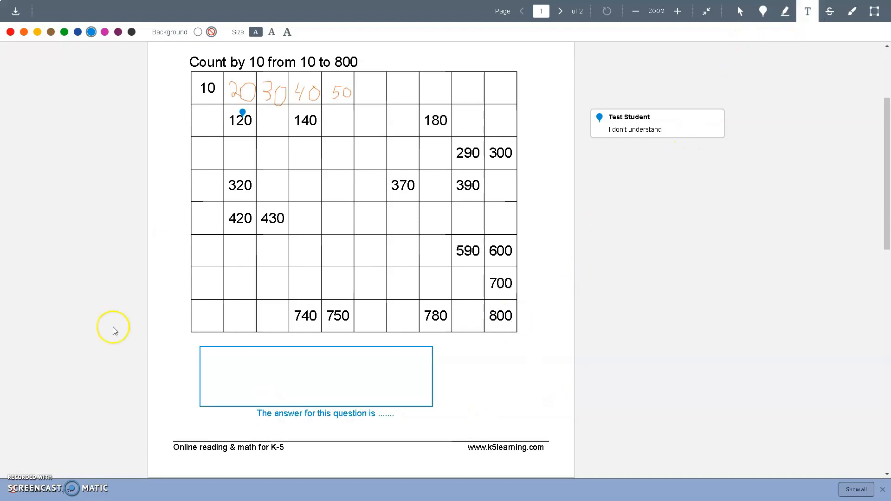
{"action": "mouse_move", "coordinate": [37, 424]}
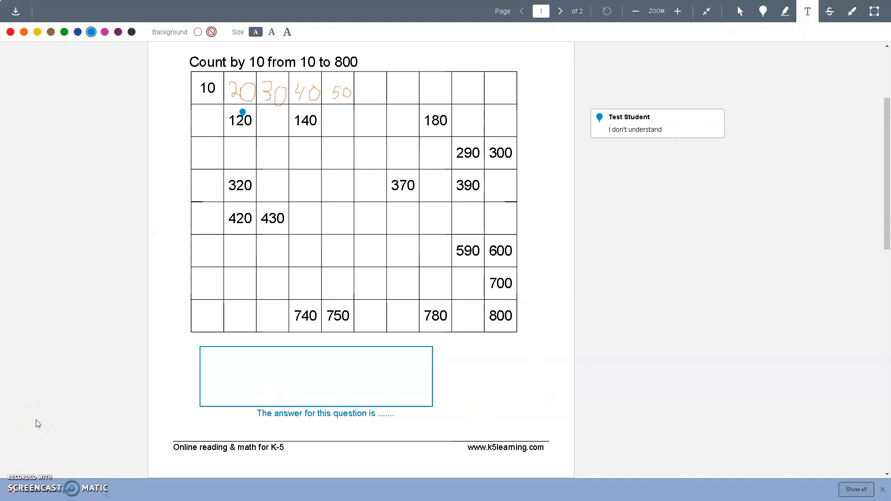
{"action": "mouse_move", "coordinate": [84, 271]}
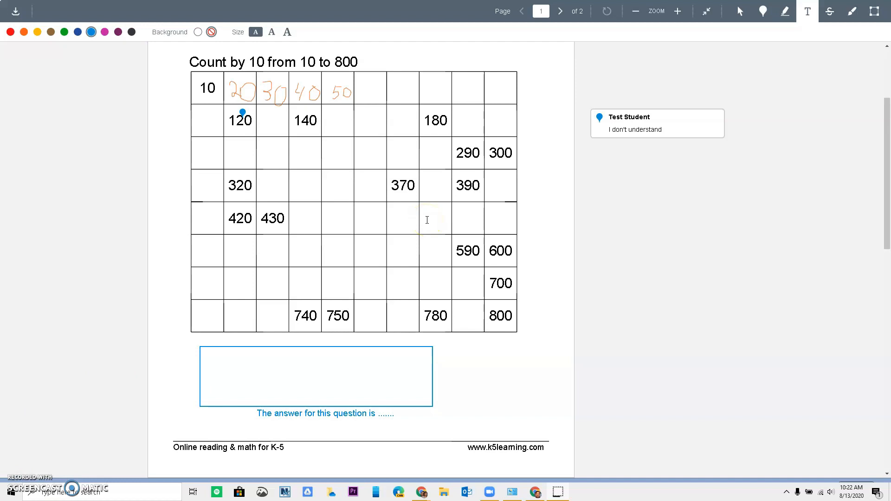
{"action": "mouse_move", "coordinate": [688, 29]}
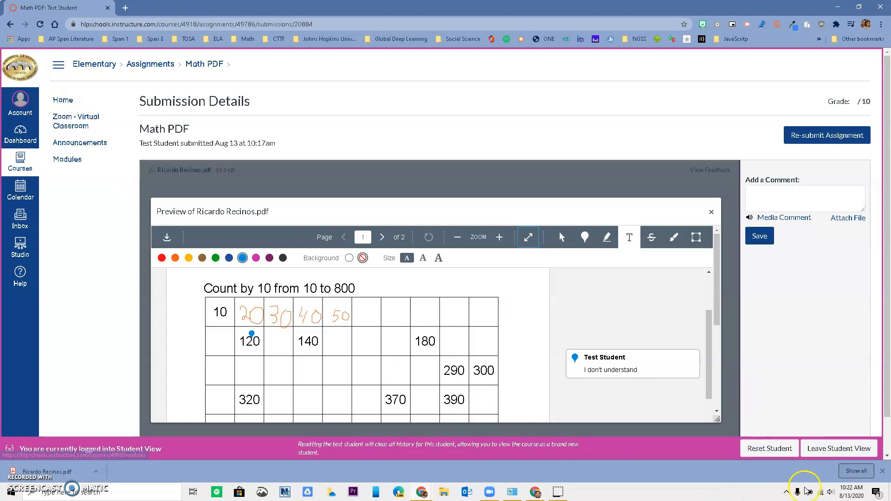
Leave Student View and open Math PDF from the course Assignments list
{"action": "left_click", "coordinate": [838, 449]}
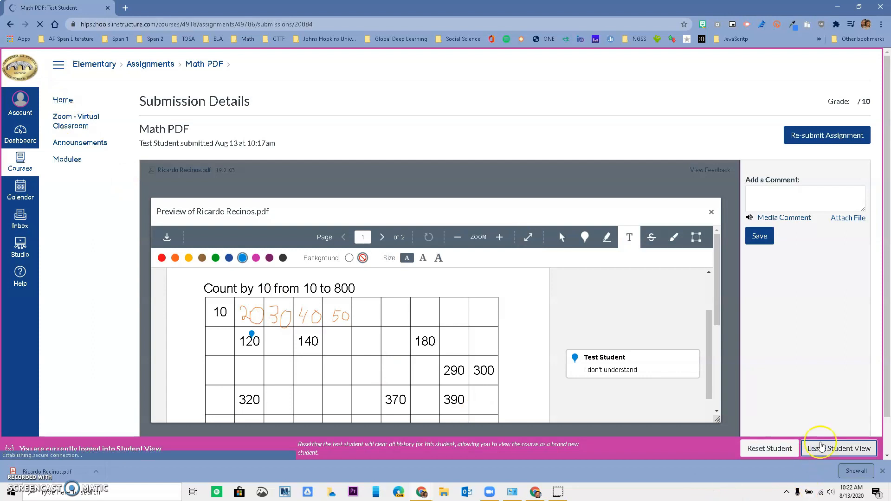
{"action": "mouse_move", "coordinate": [740, 364]}
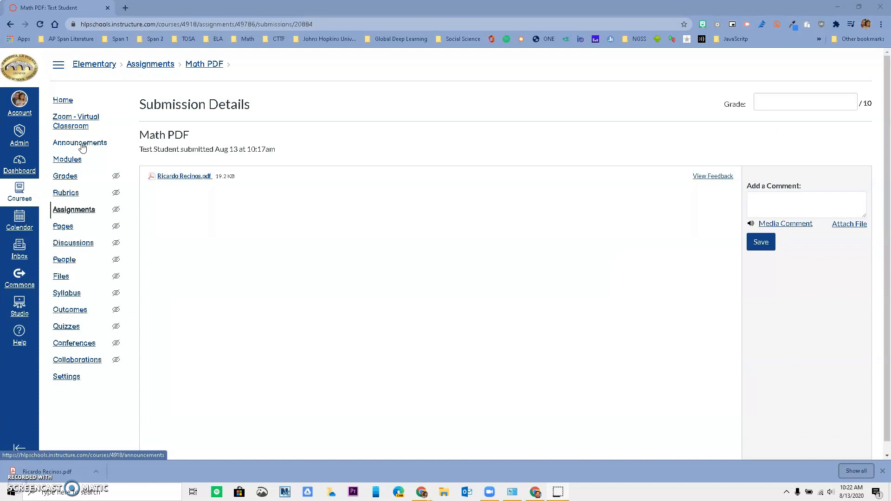
{"action": "left_click", "coordinate": [80, 142]}
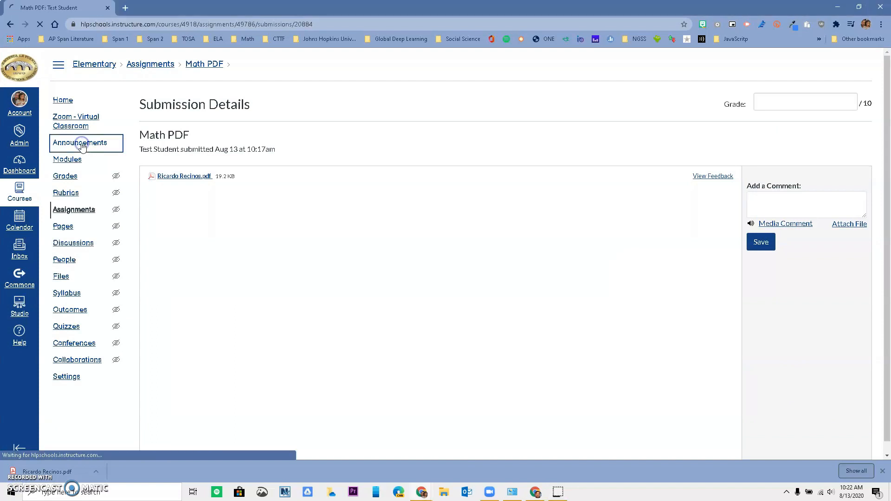
{"action": "left_click", "coordinate": [80, 143]}
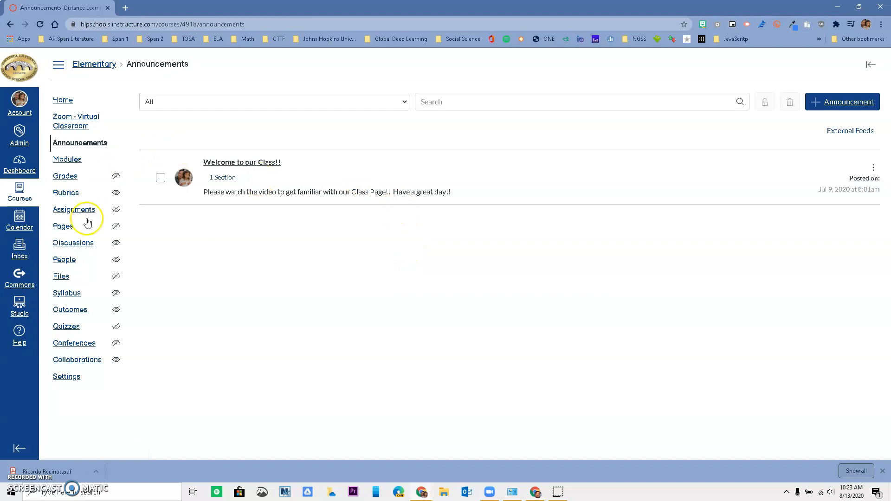
{"action": "left_click", "coordinate": [74, 209]}
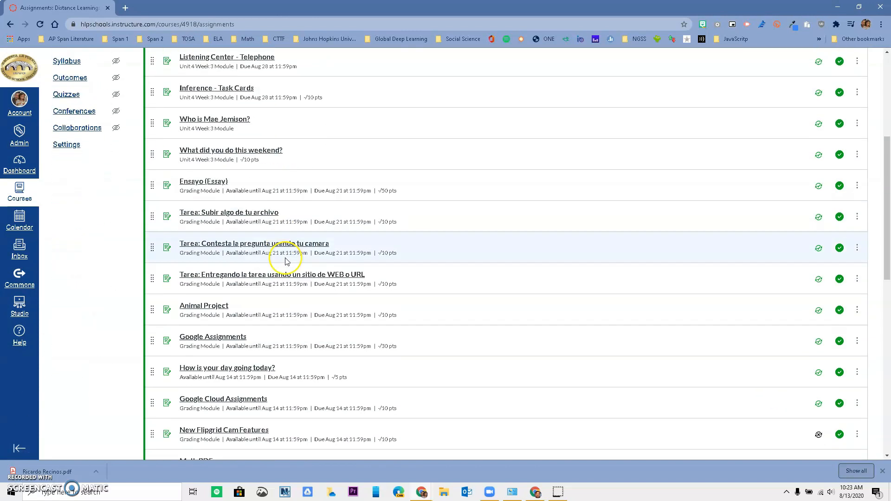
{"action": "left_click", "coordinate": [196, 322]}
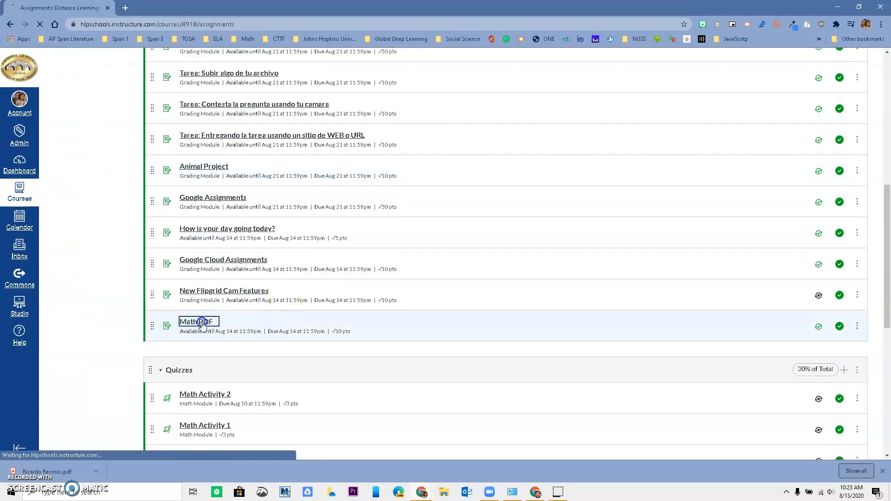
{"action": "left_click", "coordinate": [194, 322]}
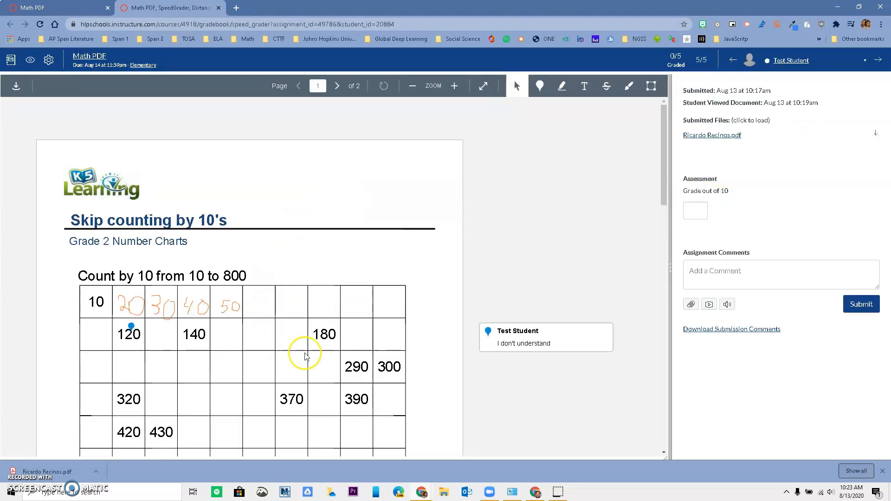
Scroll down the worksheet in SpeedGrader to view handwritten 20–50 and the "I don't understand" comment
{"action": "scroll", "scroll_direction": "down", "scroll_amount": 3}
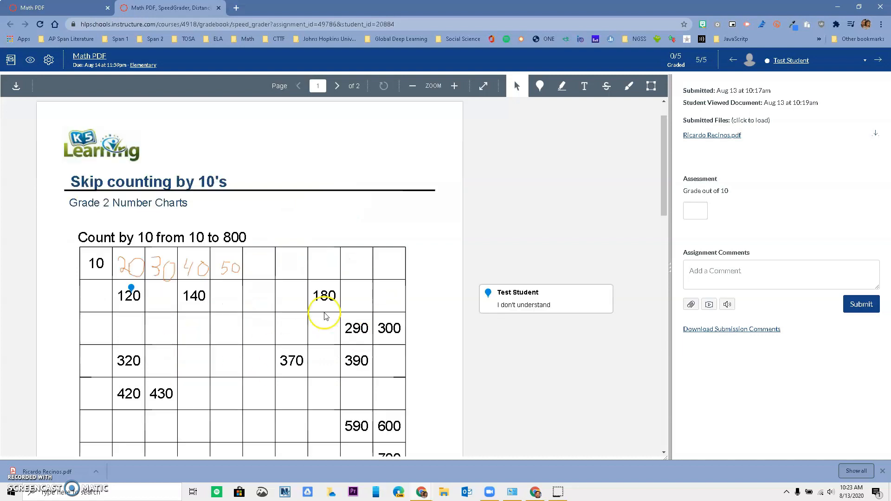
{"action": "scroll", "scroll_direction": "down", "scroll_amount": 3}
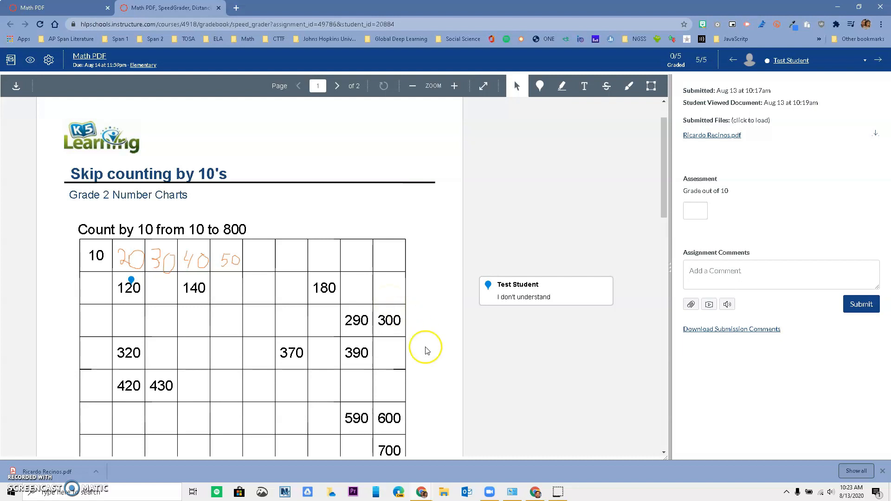
{"action": "mouse_move", "coordinate": [24, 393]}
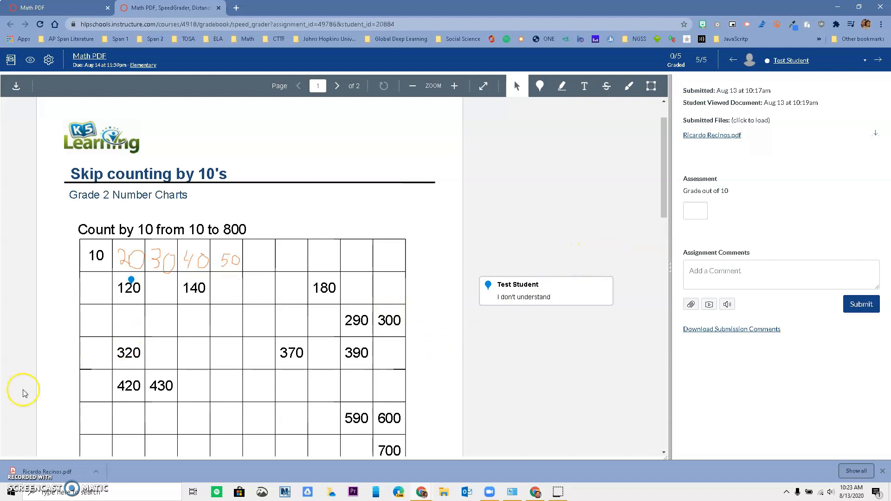